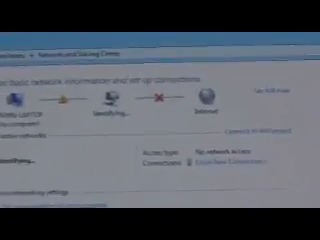
{"action": "scroll", "scroll_direction": "down", "scroll_amount": 3}
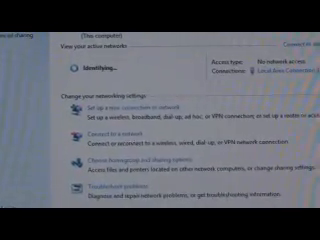